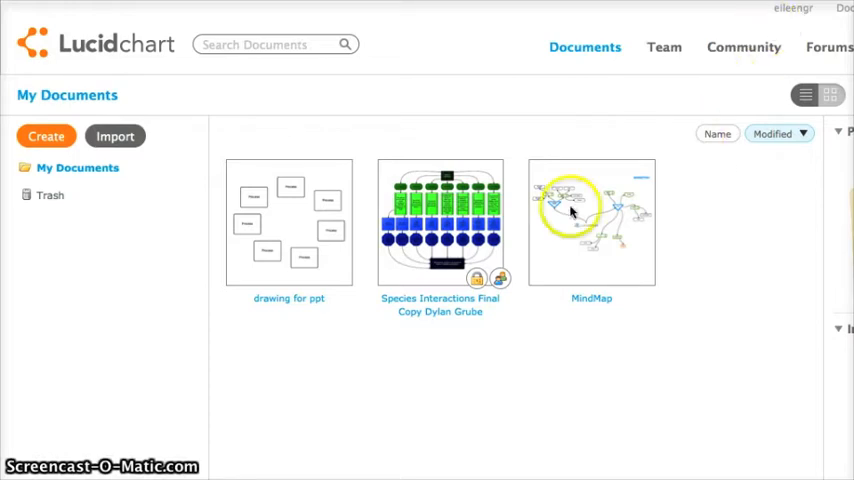
mouse_move(642, 215)
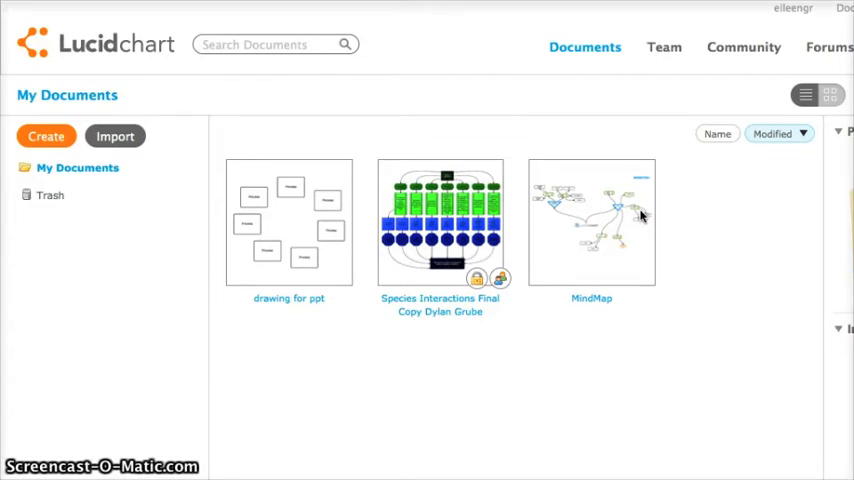
Open the Create dropdown on the My Documents page.
left_click(46, 136)
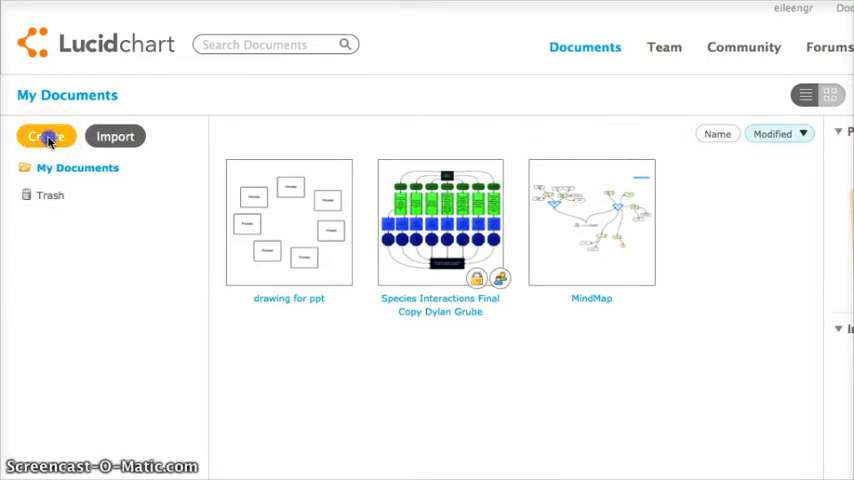
left_click(45, 136)
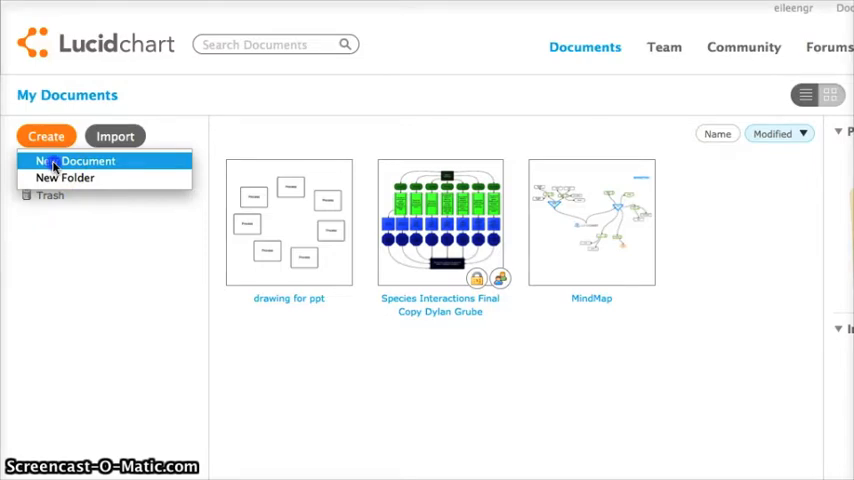
Create a new blank document titled 'Example'.
left_click(70, 161)
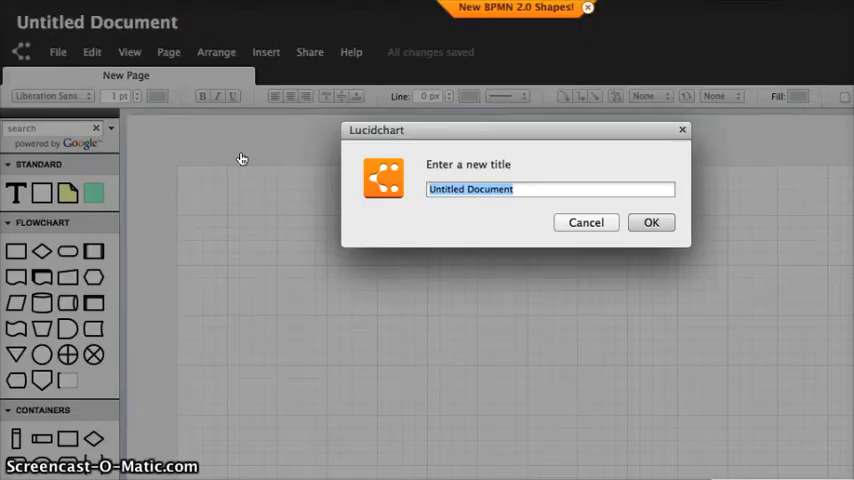
left_click(652, 222)
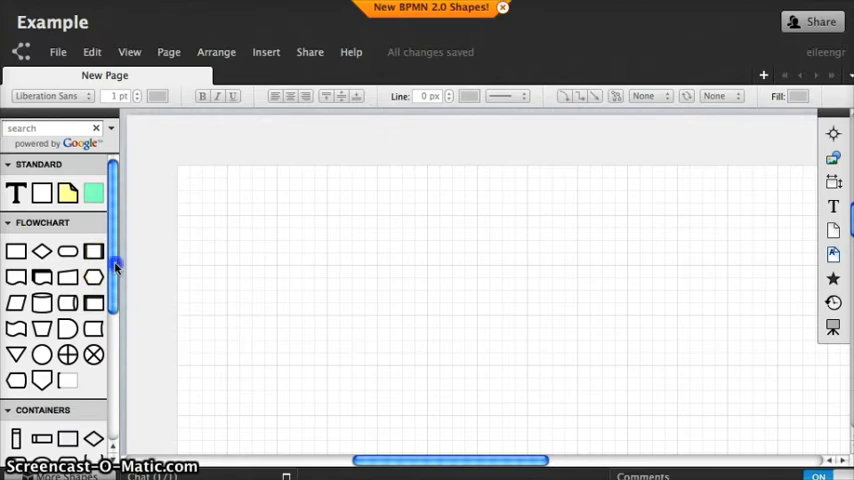
Open the Navigator panel and recentre its view box on the page.
scroll("down", 3)
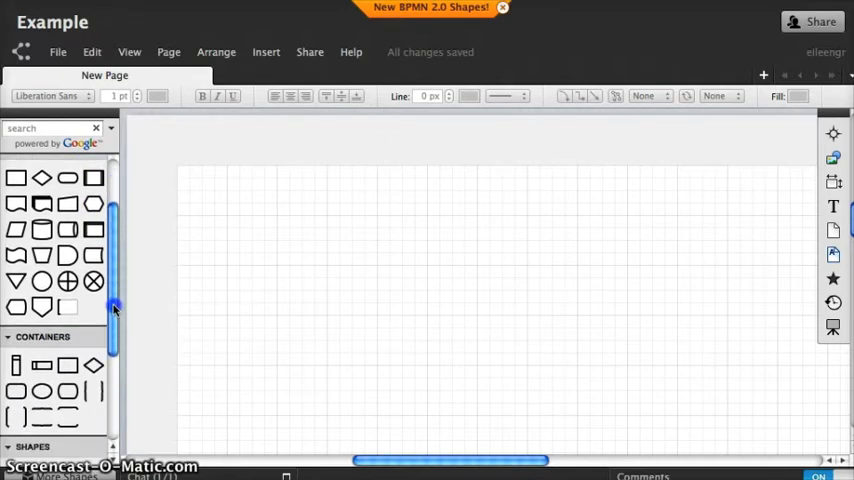
scroll("down", 3)
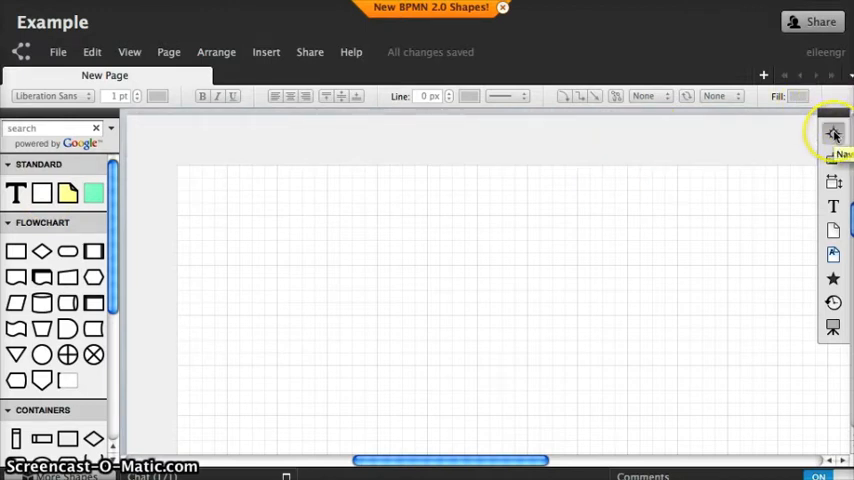
left_click(833, 135)
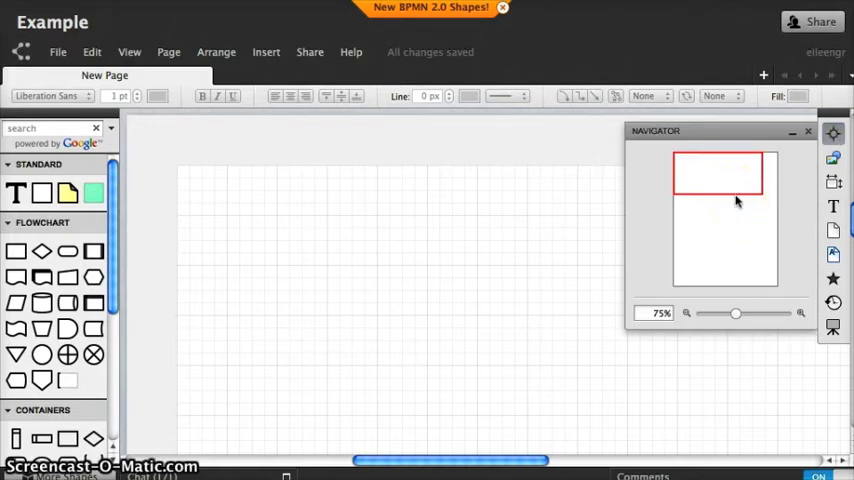
left_click_drag(718, 175, 728, 207)
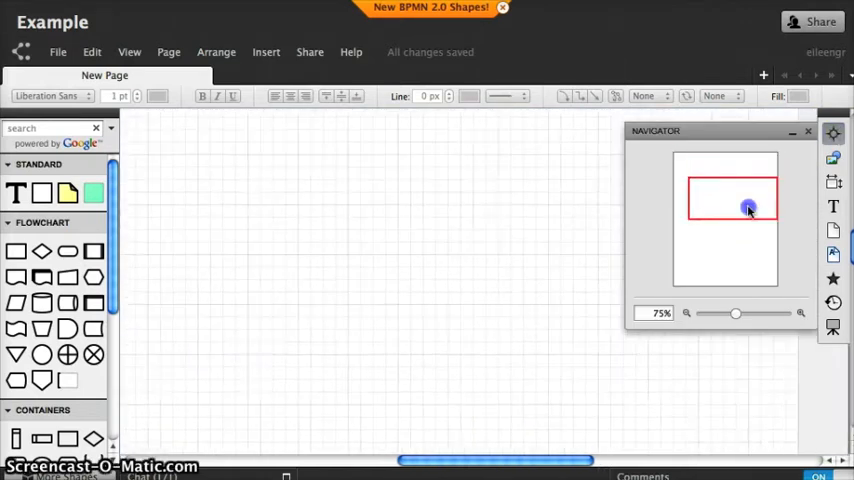
left_click_drag(748, 209, 760, 190)
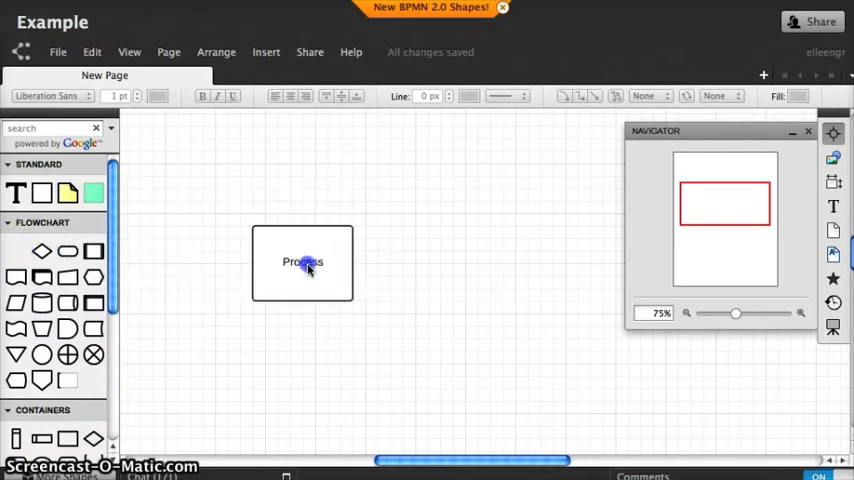
Label the two side-by-side Process boxes 'Prokaryotic' and 'Eukaryotic'.
double_click(303, 262)
type("Prok")
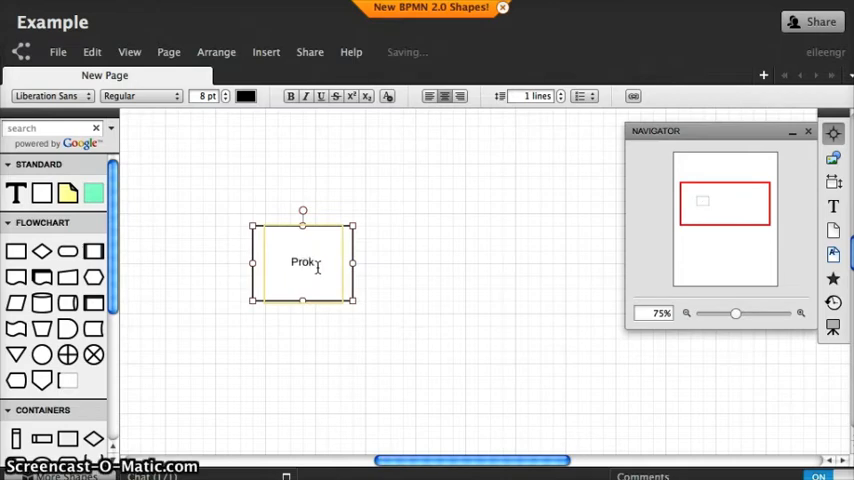
type("aryotic")
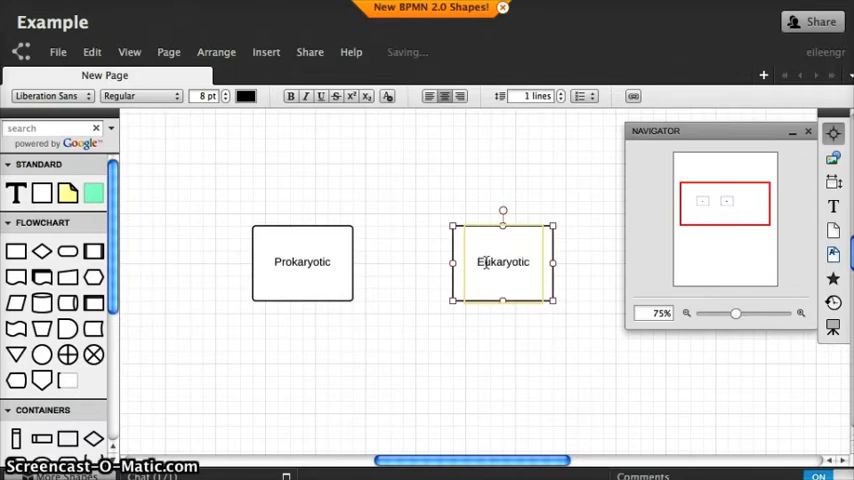
left_click(403, 317)
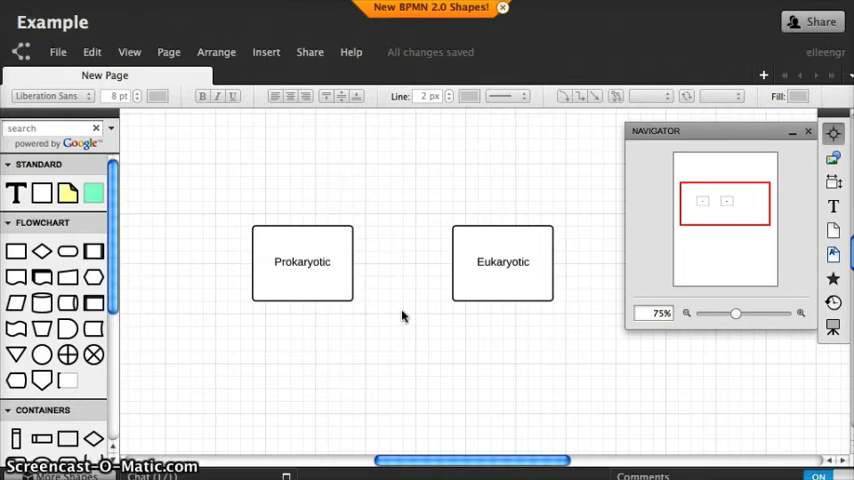
mouse_move(68, 252)
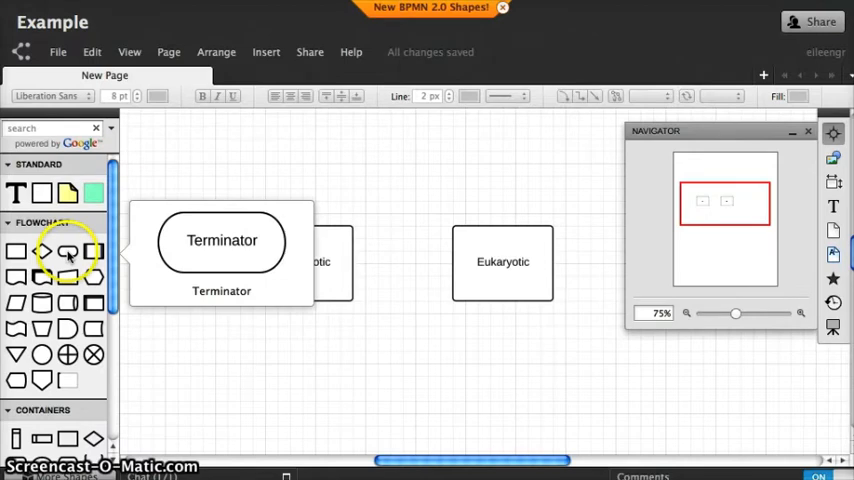
Place a rounded Terminator shape below Prokaryotic for 'Unicellular'.
left_click_drag(221, 240, 189, 349)
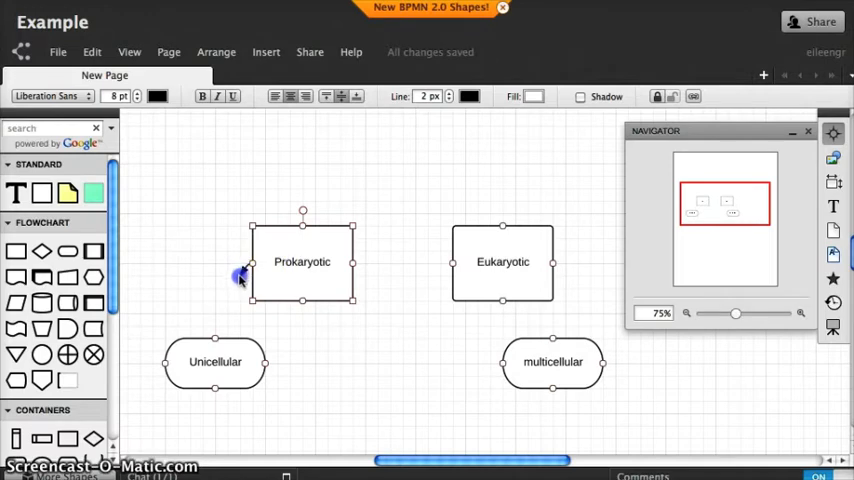
Connect Prokaryotic to Unicellular and Eukaryotic to multicellular, and add 'animals' under Eukaryotic.
left_click_drag(250, 280, 215, 338)
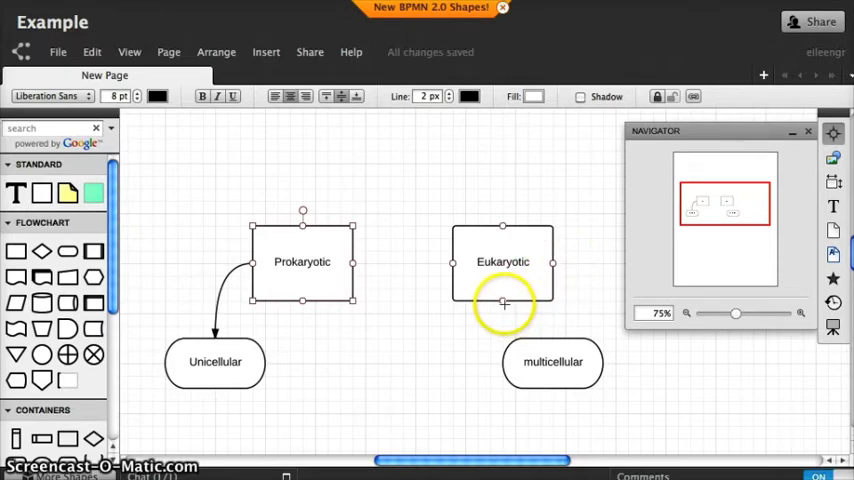
left_click_drag(503, 303, 551, 338)
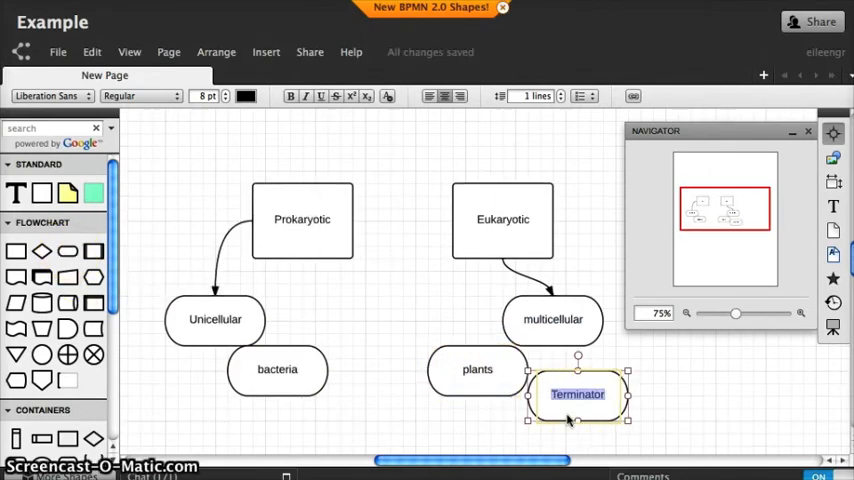
type("animals")
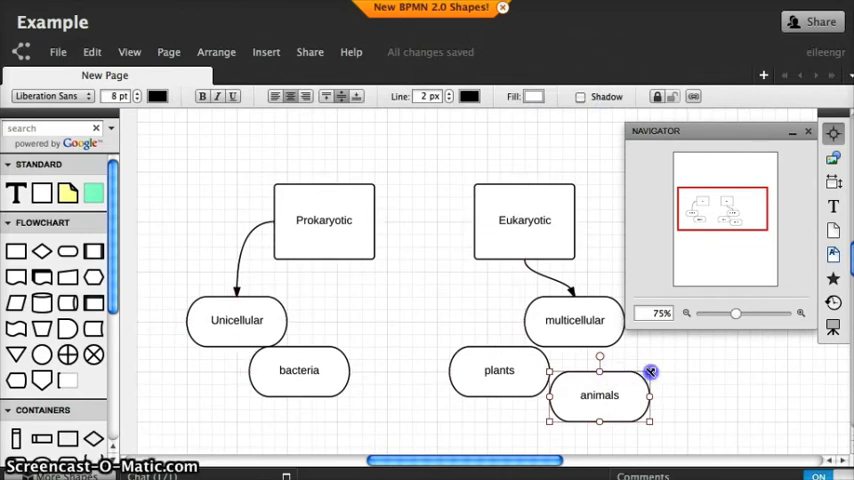
scroll("down", 3)
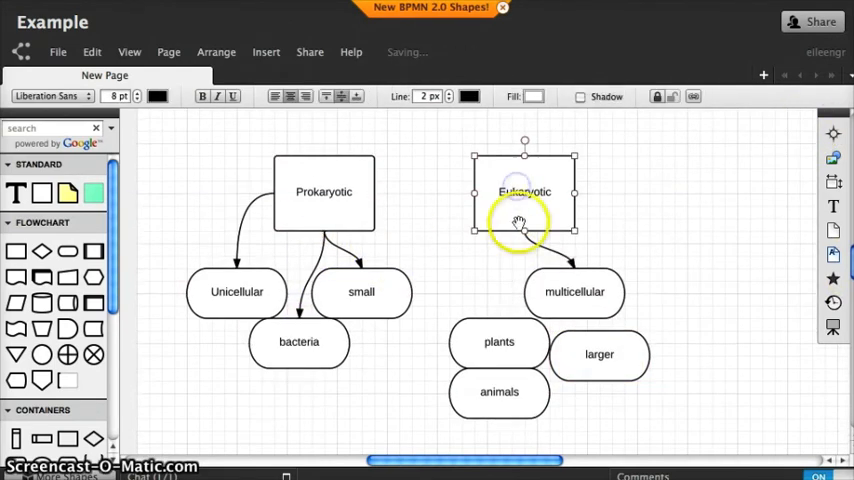
scroll("down", 3)
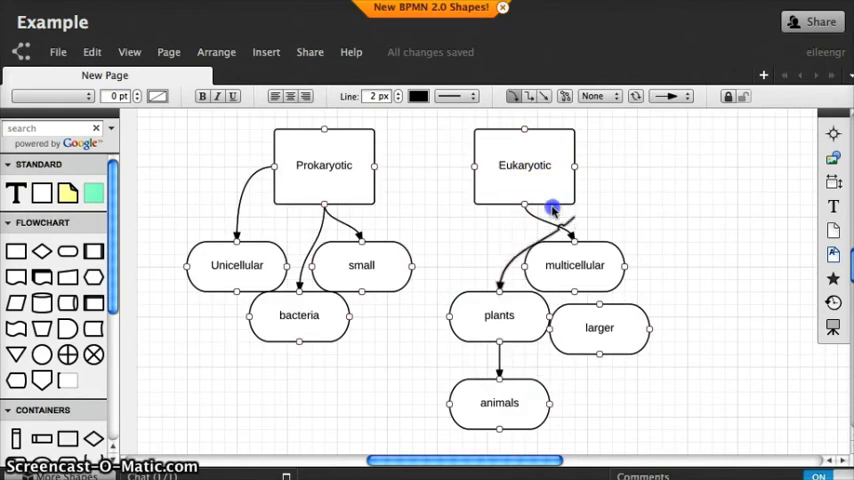
left_click(524, 173)
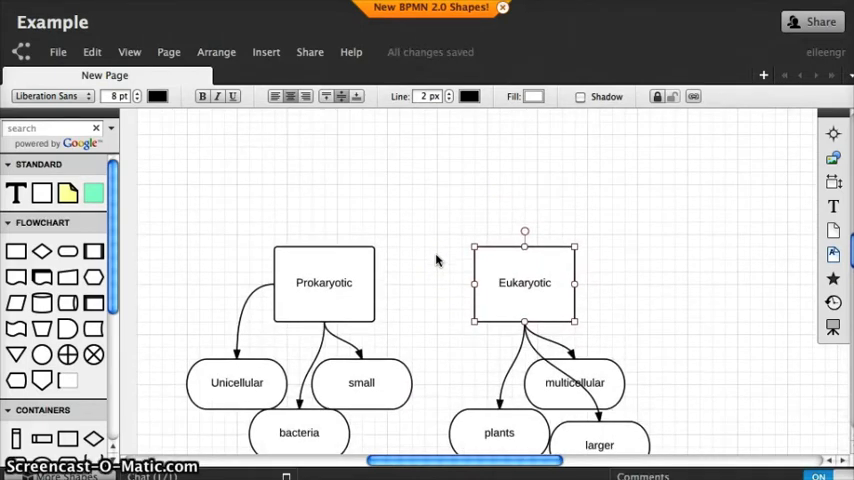
Add a 'Types of cells' box above Prokaryotic and Eukaryotic.
left_click(478, 180)
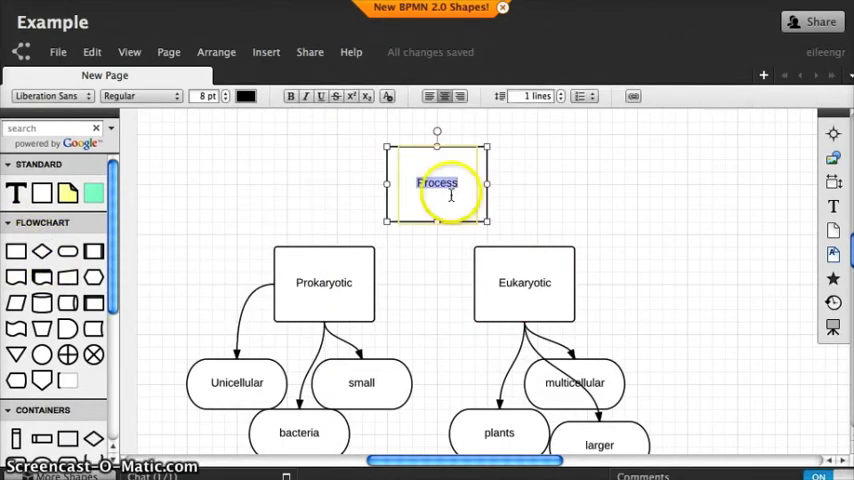
type("Types of cells")
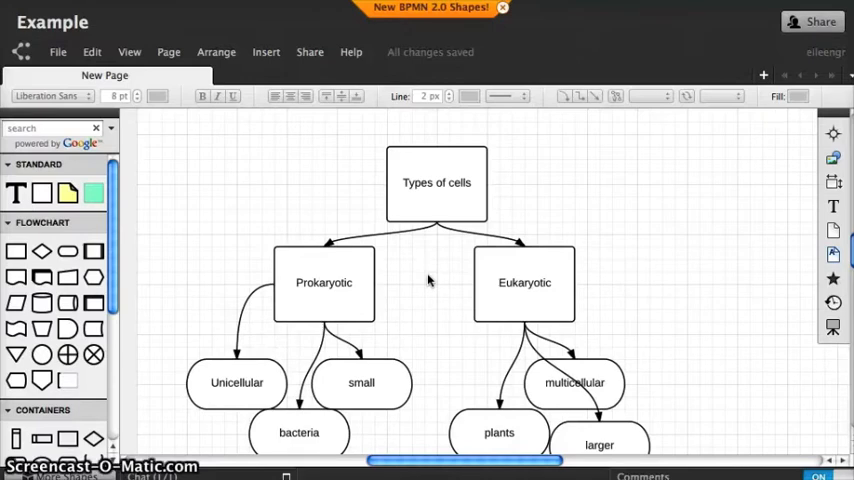
Give the Types of cells box dark blue text and a light yellow fill.
left_click(434, 183)
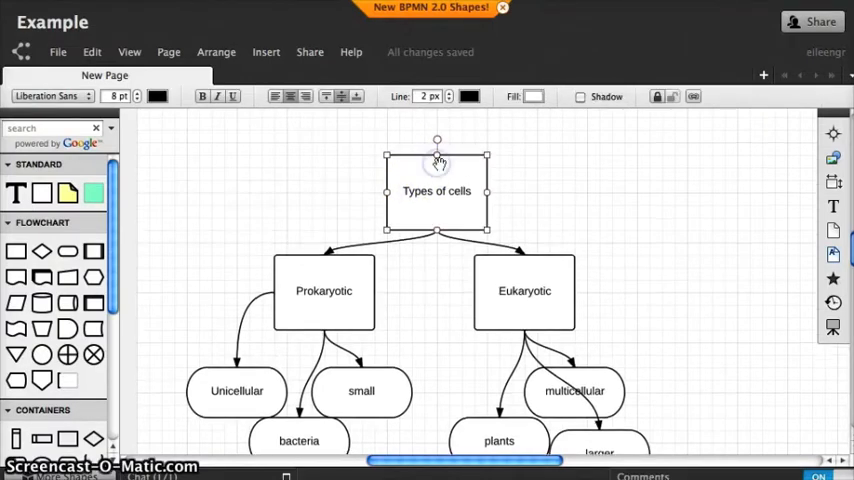
left_click(155, 96)
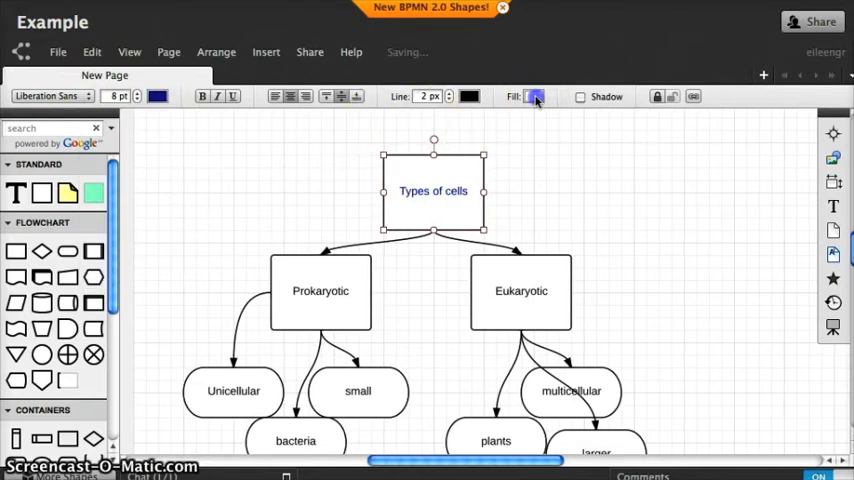
left_click(540, 96)
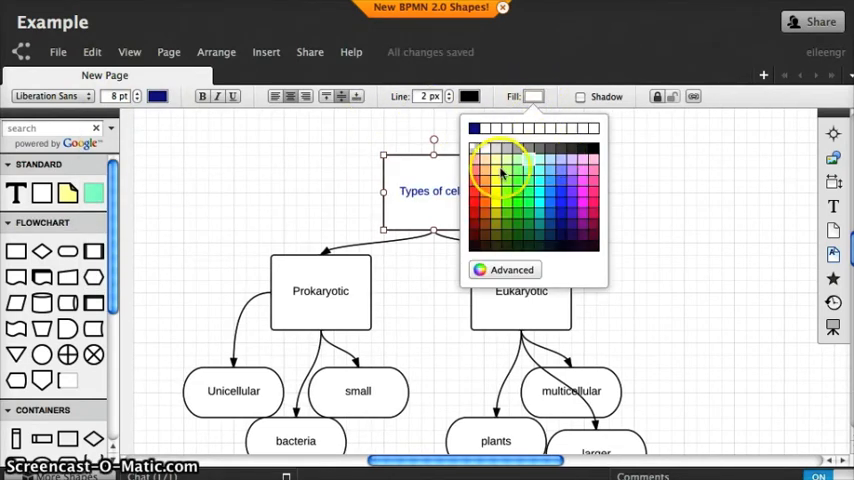
left_click(490, 165)
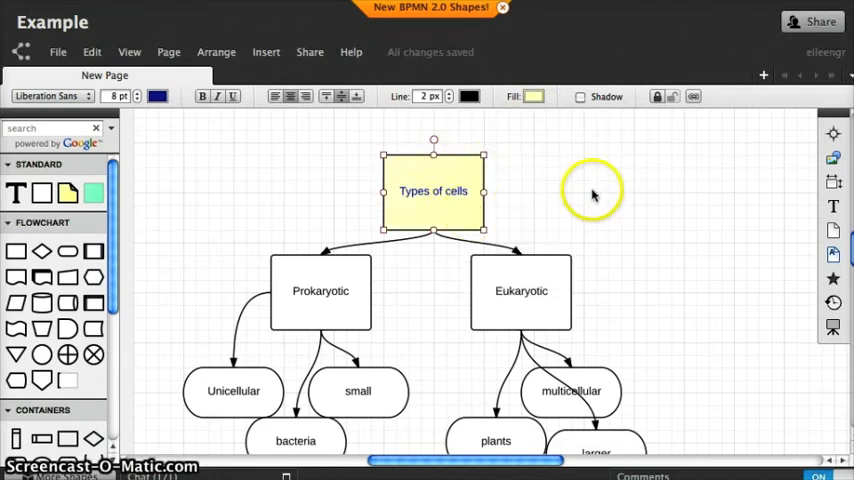
scroll("down", 3)
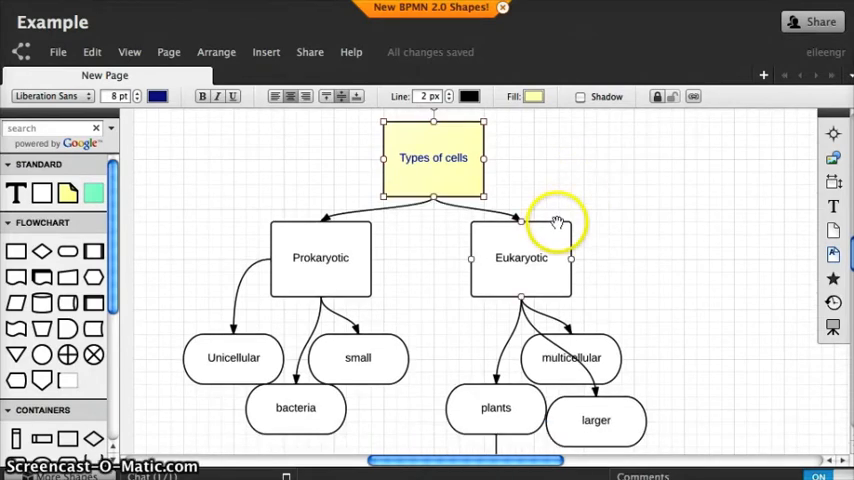
mouse_move(573, 207)
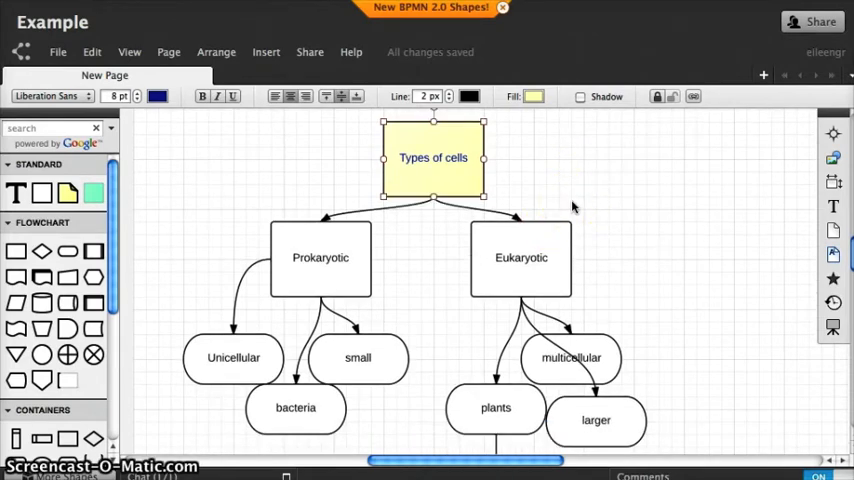
mouse_move(569, 207)
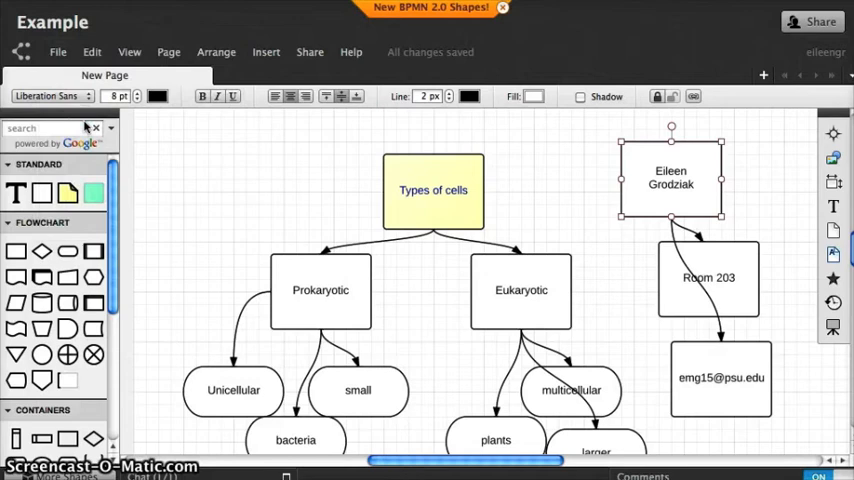
Keep the title 'Example' and choose File > Download As for the concept map.
left_click(57, 52)
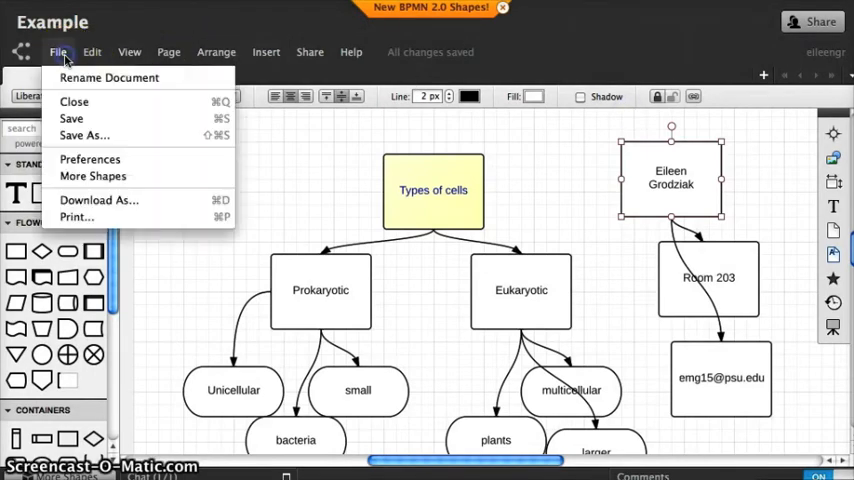
left_click(107, 77)
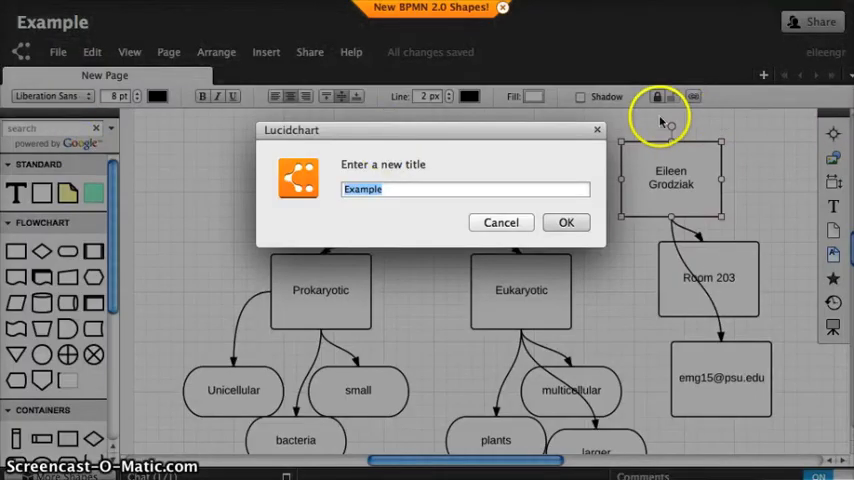
left_click(57, 52)
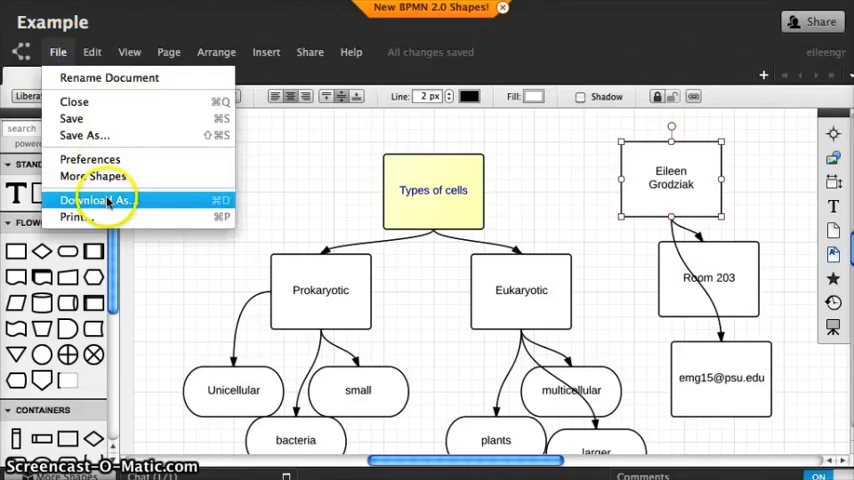
left_click(92, 200)
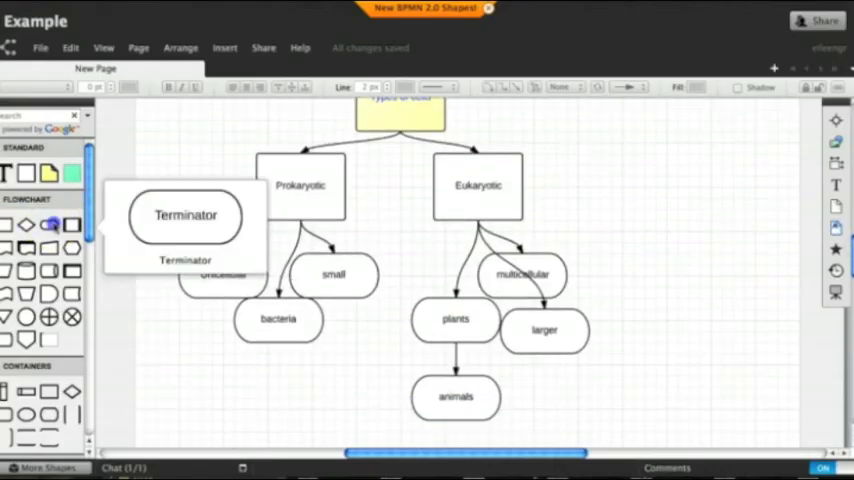
Place a Terminator shape beside animals labelled 'has a nucleus'.
left_click_drag(185, 215, 234, 363)
type("No Nucleus")
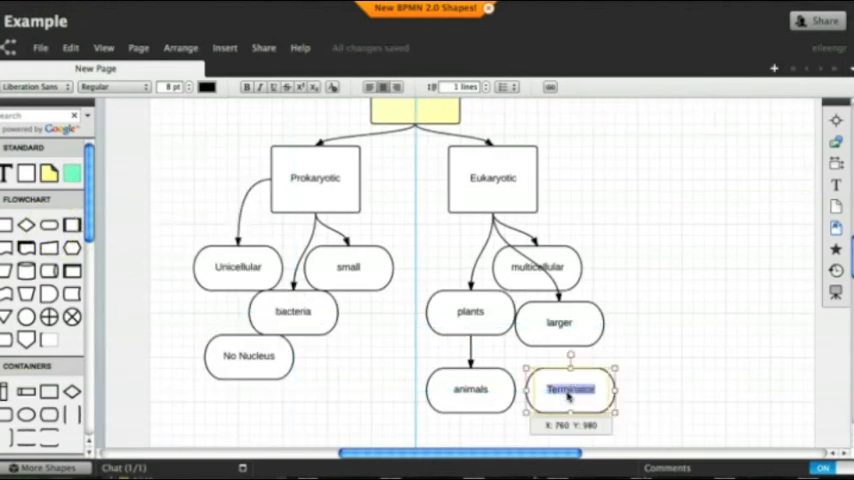
type("has a nucleus")
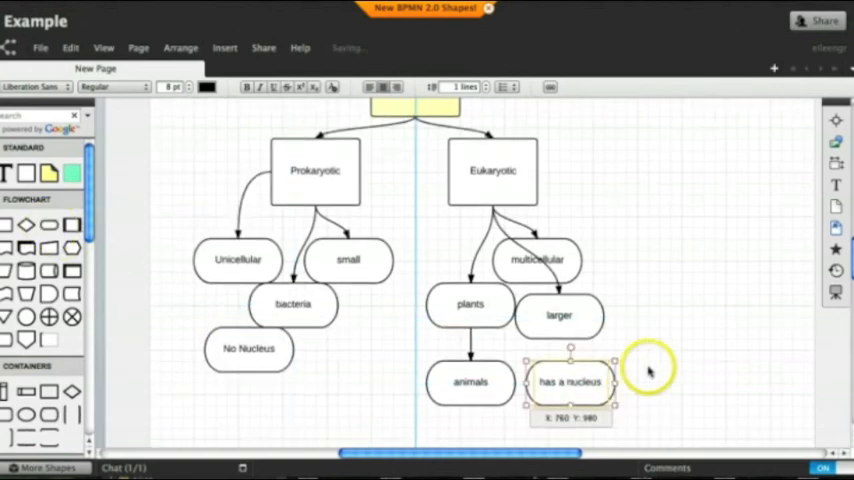